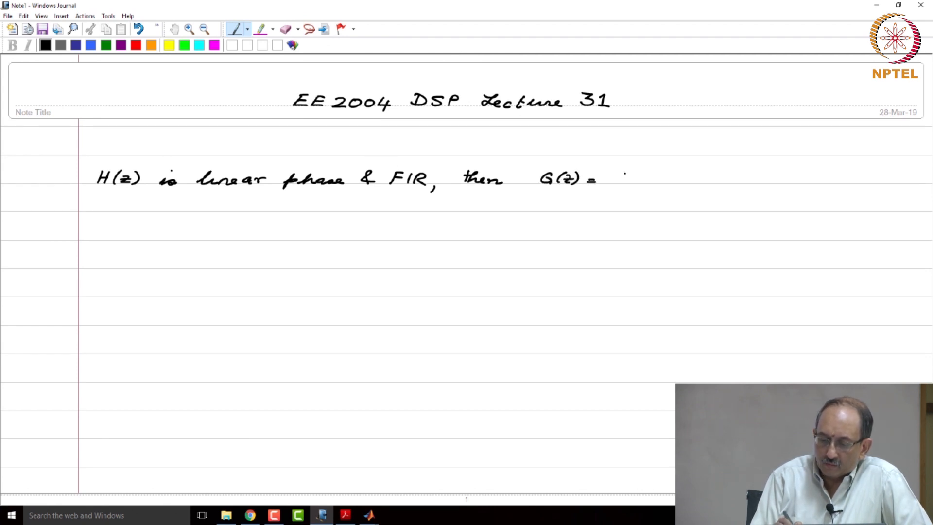
Step: Handwrite '1/H(z)' after G(z) = and the line 'is also linear phase but IIR.'
text(1/H(z)
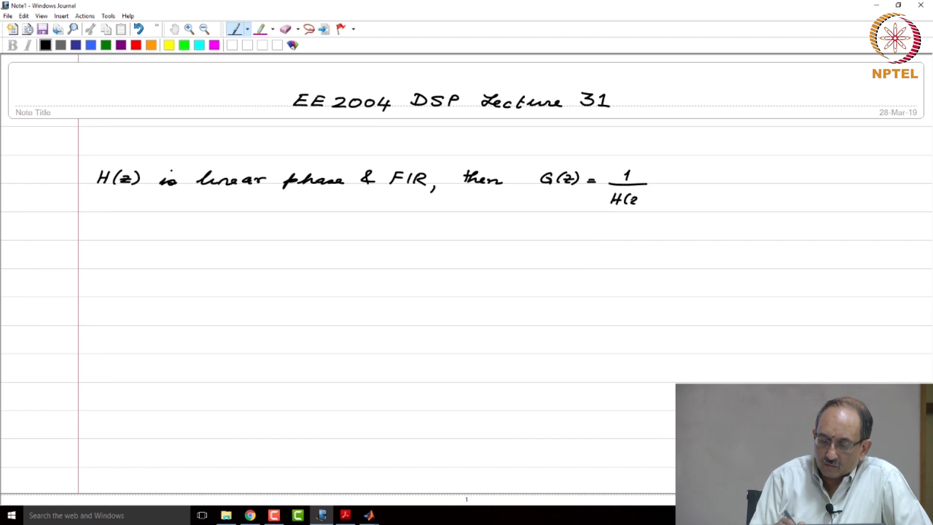
text(z))
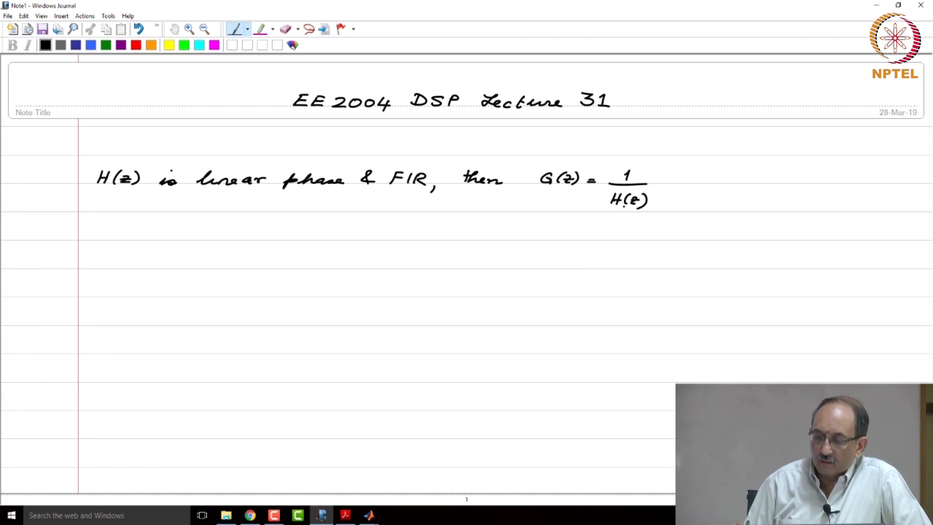
drag(95, 235, 167, 238)
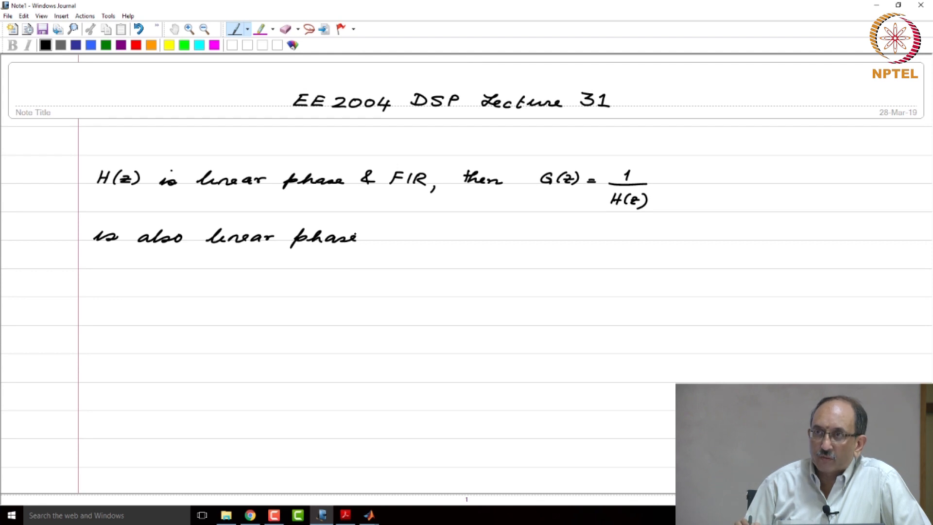
drag(381, 235, 413, 238)
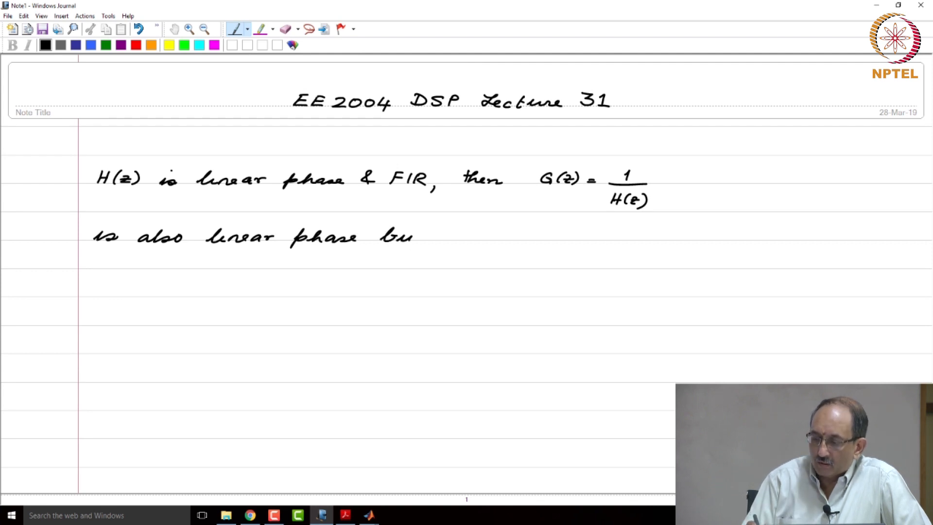
drag(411, 235, 482, 238)
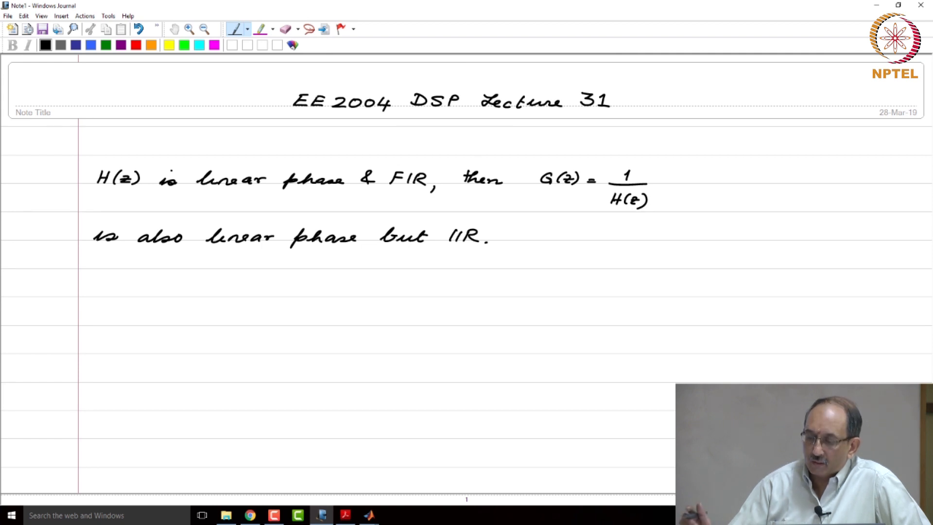
Step: Draw the pole-zero sketch: axes, unit circle, marks at 1/2 and 2, and hatched region
drag(613, 241, 614, 357)
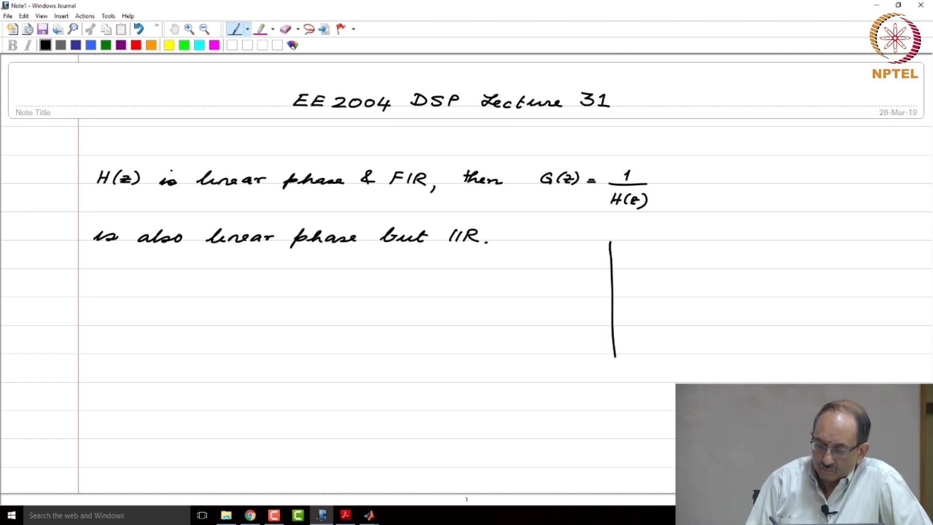
drag(503, 298, 713, 297)
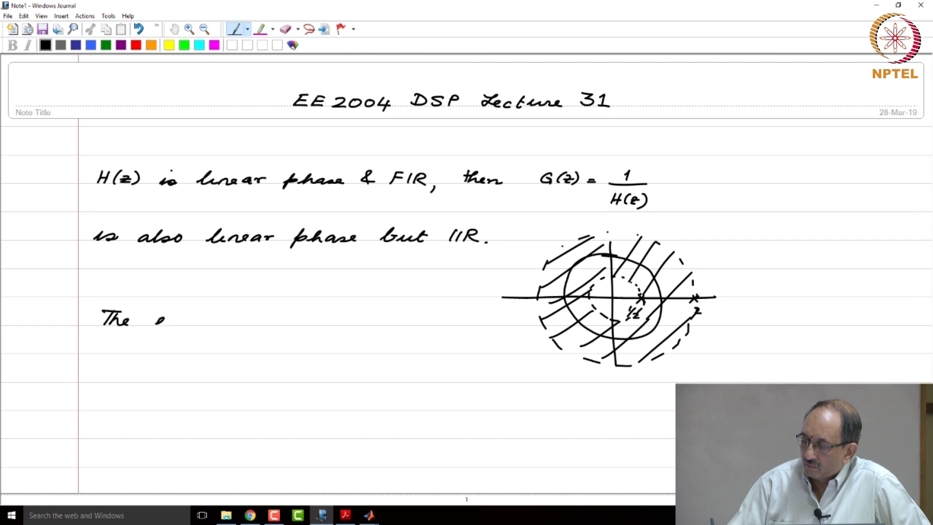
Step: Handwrite 'The example IIR filter is stable but not causal.' beside the pole-zero sketch
text(examp)
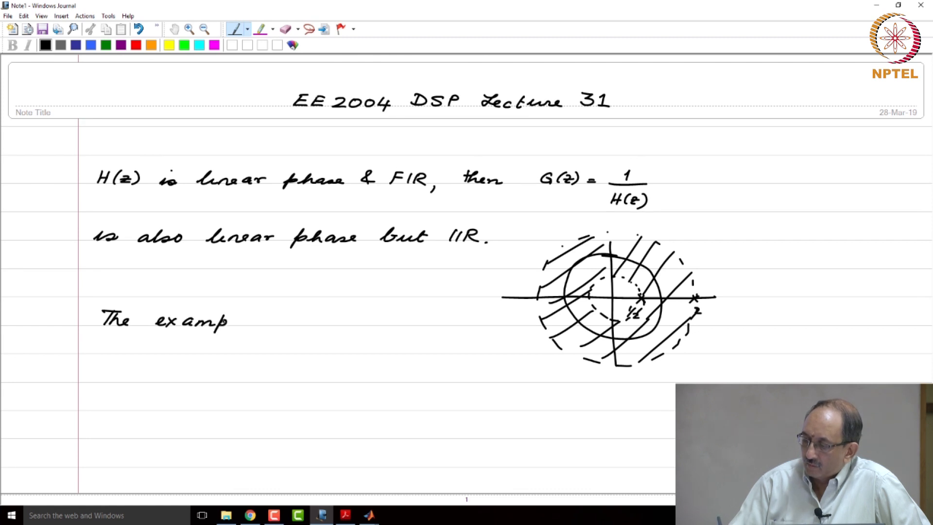
drag(229, 321, 315, 321)
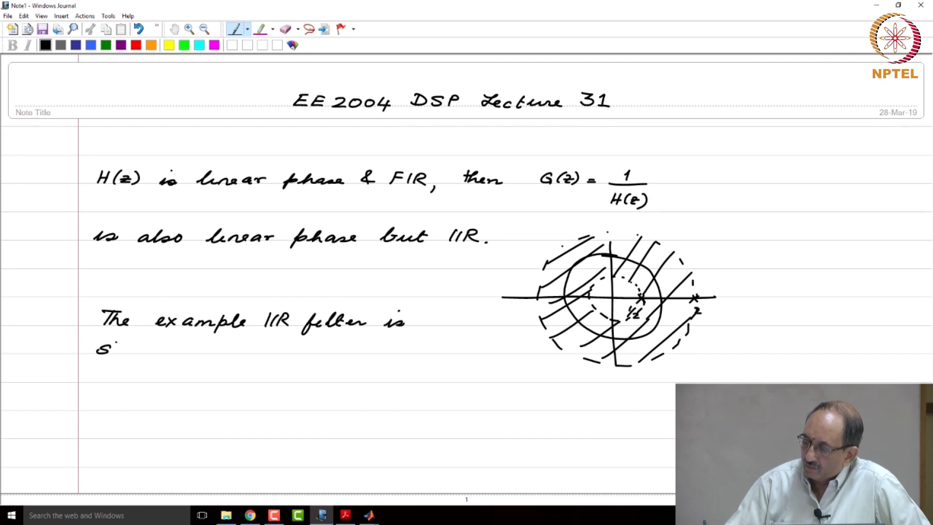
text(stable l)
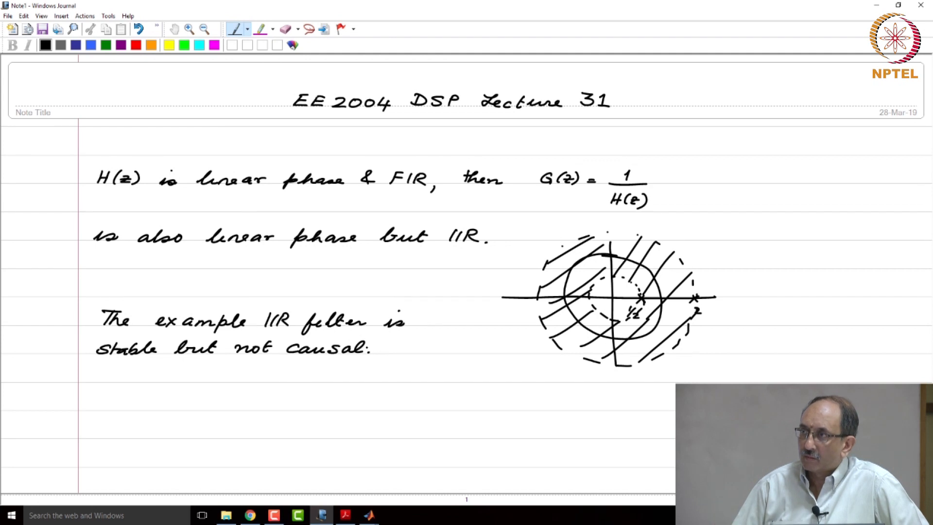
scroll(down, 3)
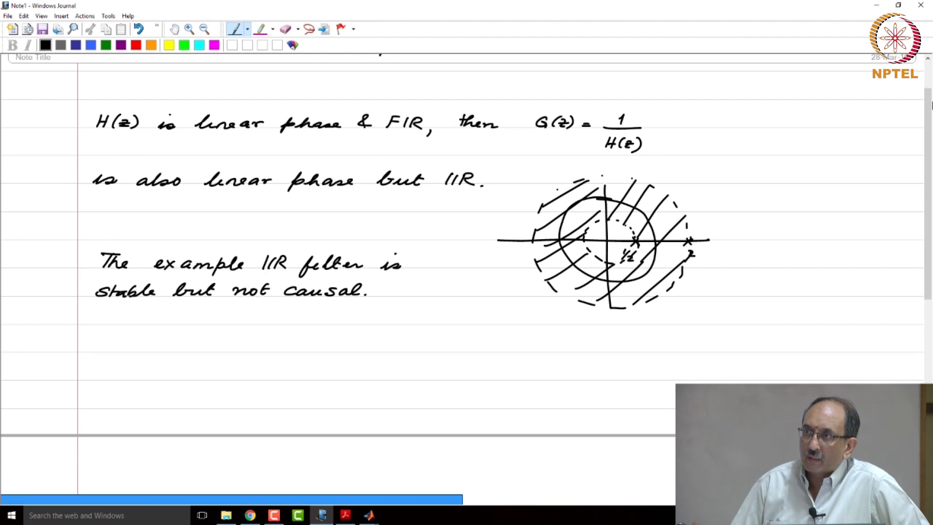
Step: Handwrite 'Linear phase, IIR, causal' after the Clements & Pease citation
click(101, 366)
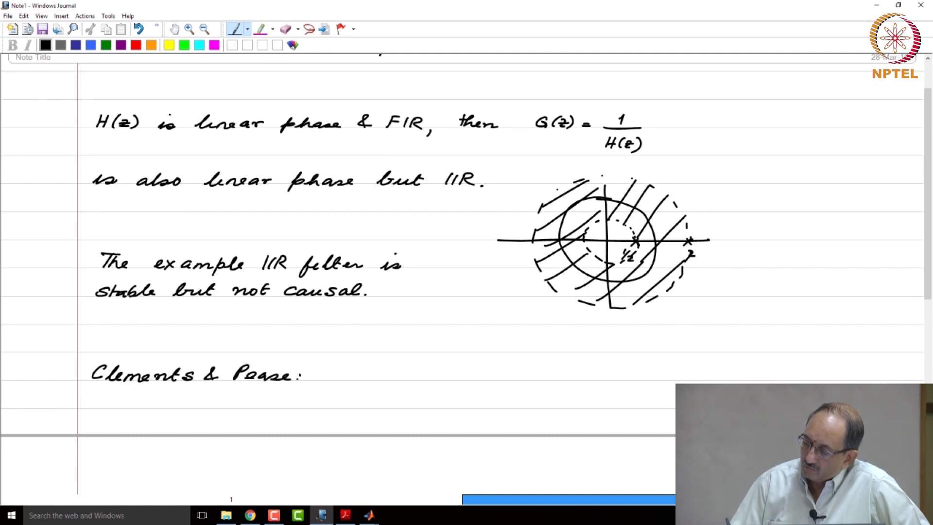
drag(331, 365, 348, 381)
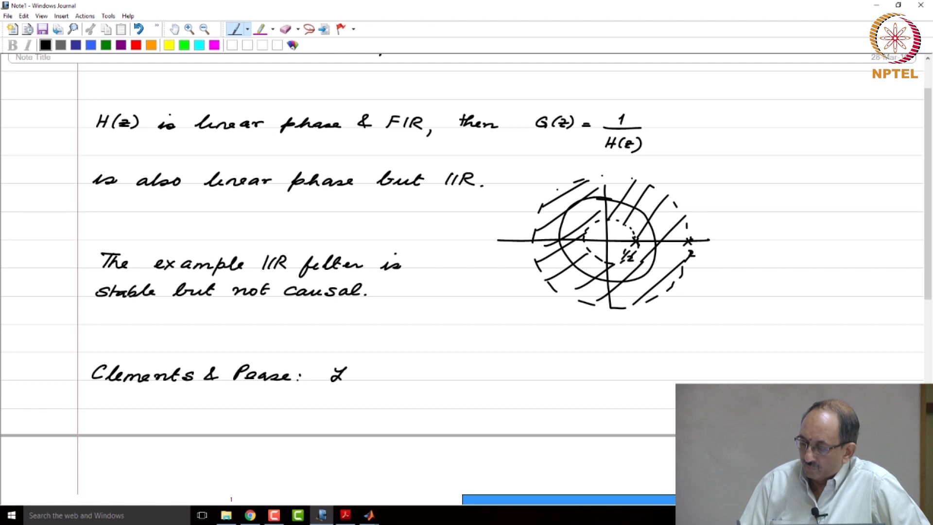
drag(334, 371, 422, 369)
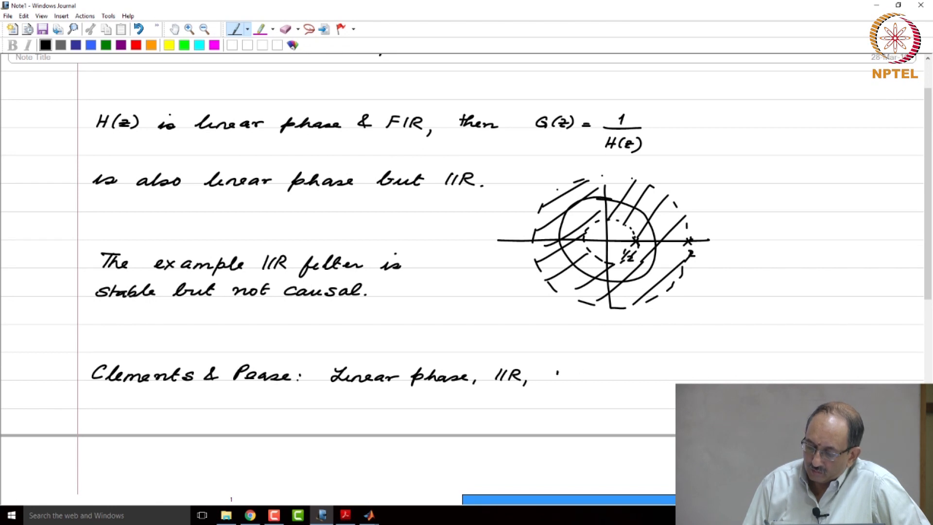
text(causal)
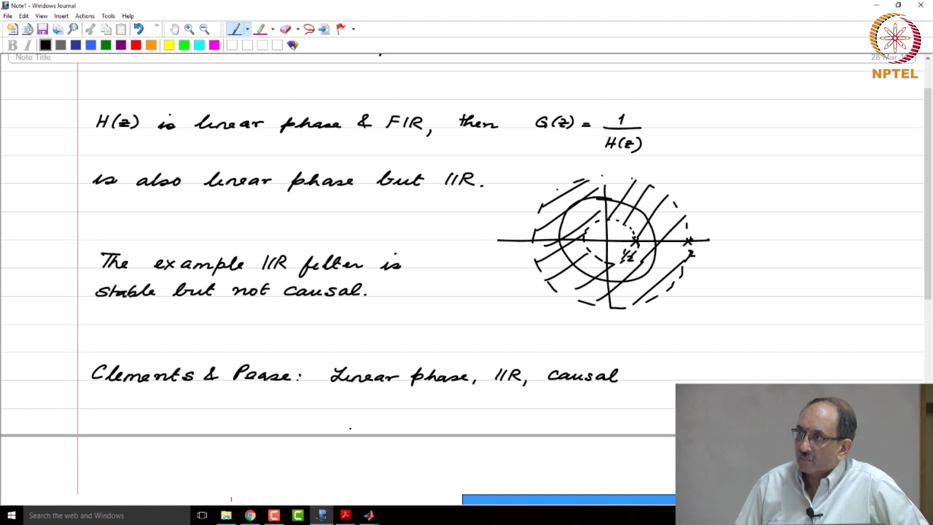
scroll(down, 3)
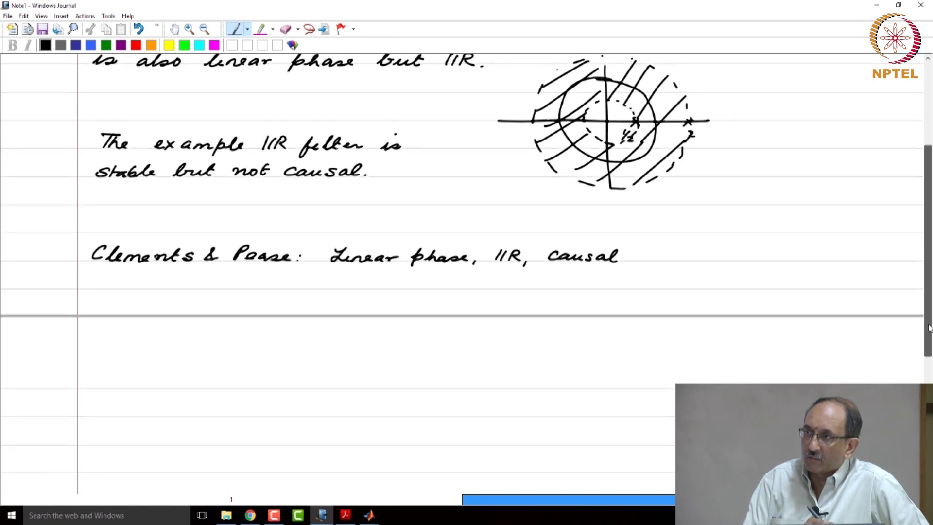
scroll(down, 3)
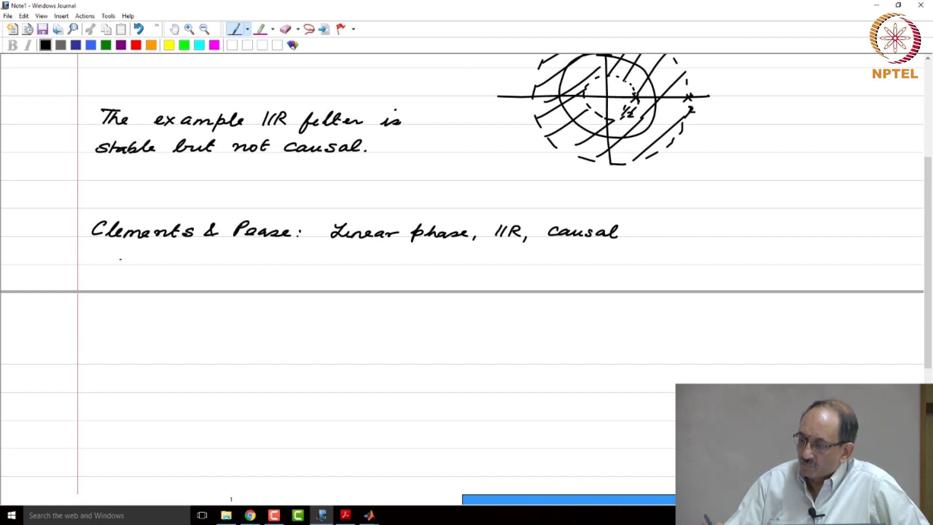
Step: Handwrite 'This is not realizable because it is not rational.' on the next line
drag(104, 249, 117, 265)
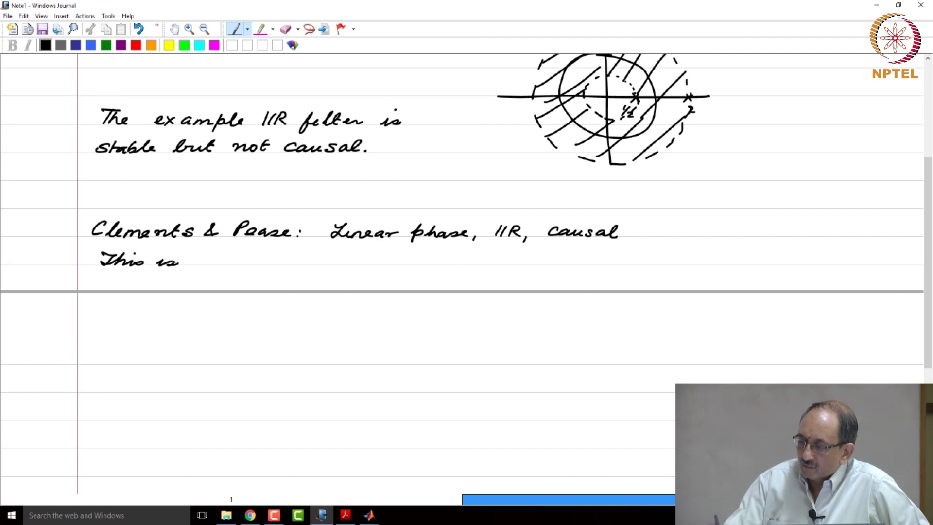
drag(197, 262, 268, 262)
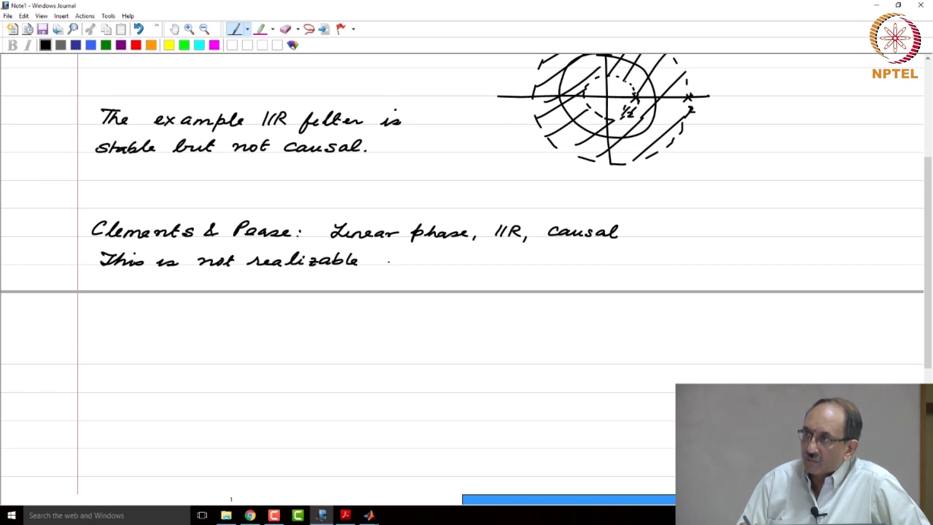
text(becau)
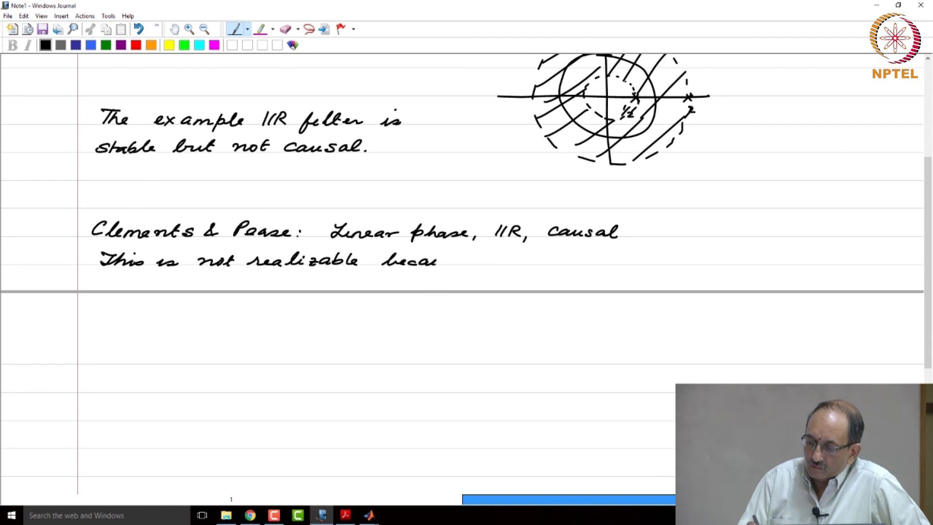
drag(428, 261, 506, 261)
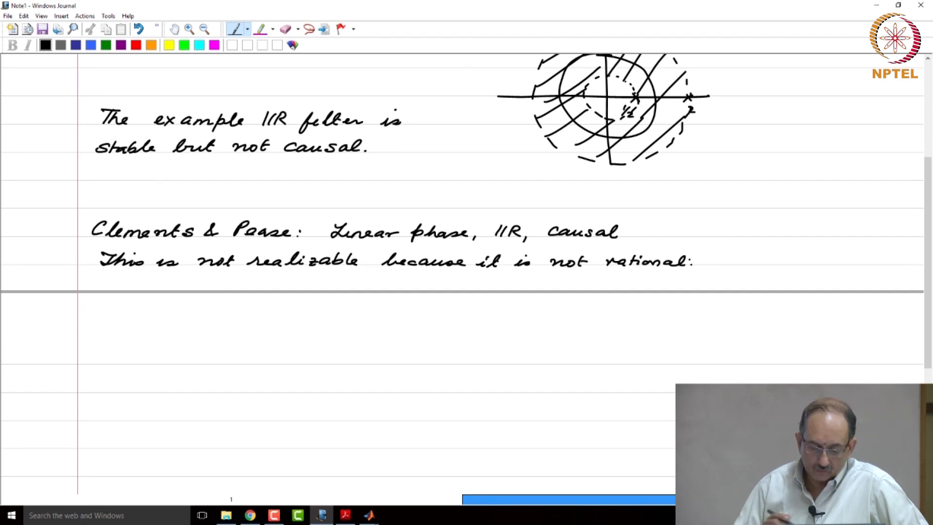
scroll(down, 3)
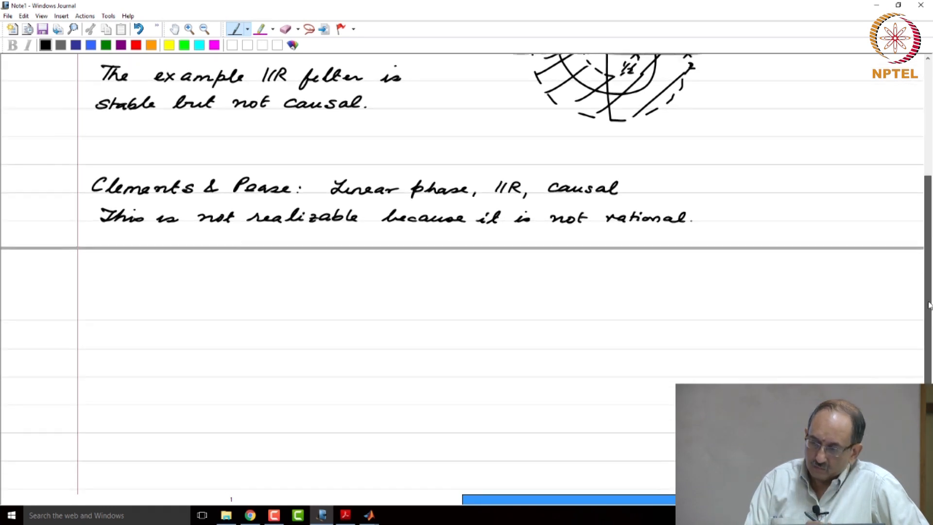
Step: Handwrite 'procedure to implement non-rational TF.' and begin the next line with 'The realization'
scroll(down, 3)
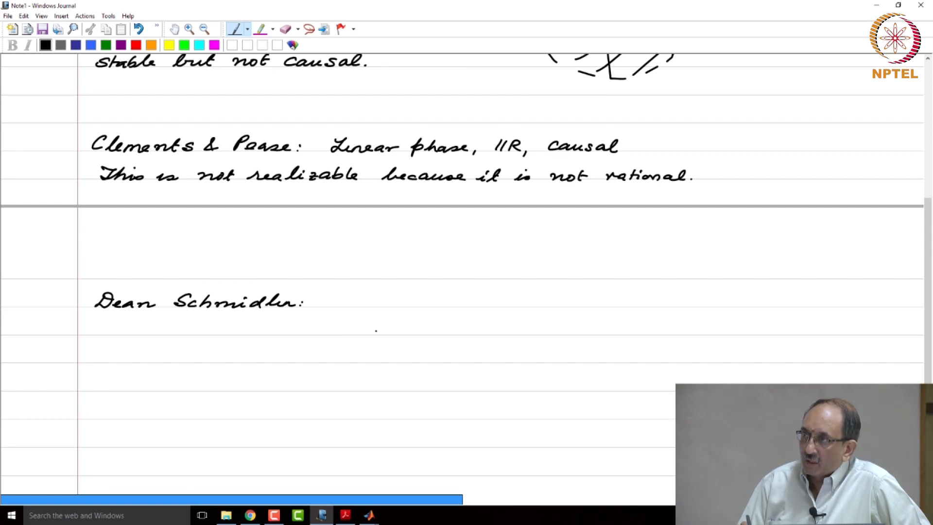
drag(331, 303, 363, 303)
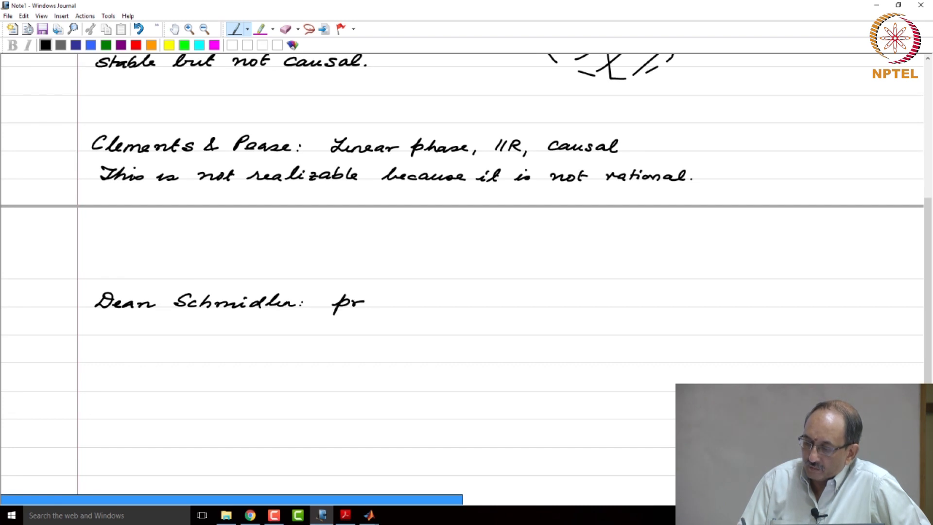
drag(363, 304, 423, 303)
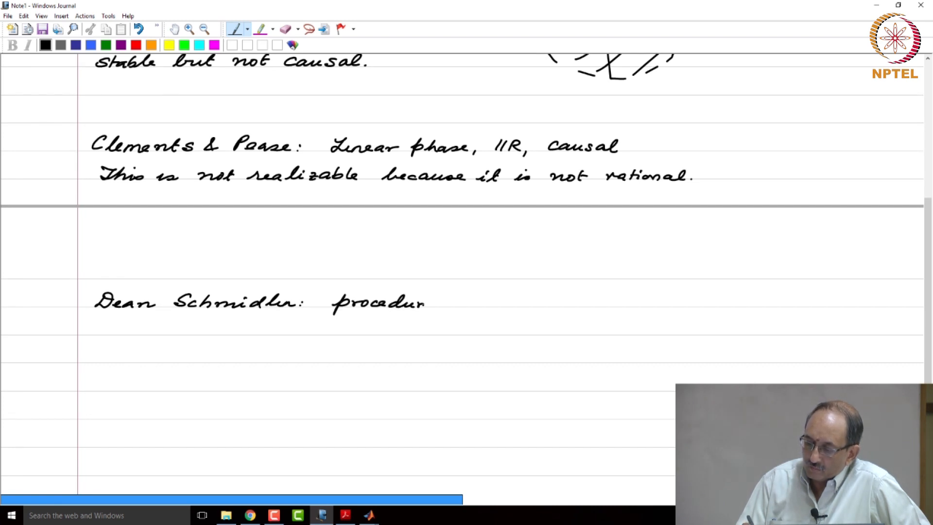
drag(423, 303, 512, 304)
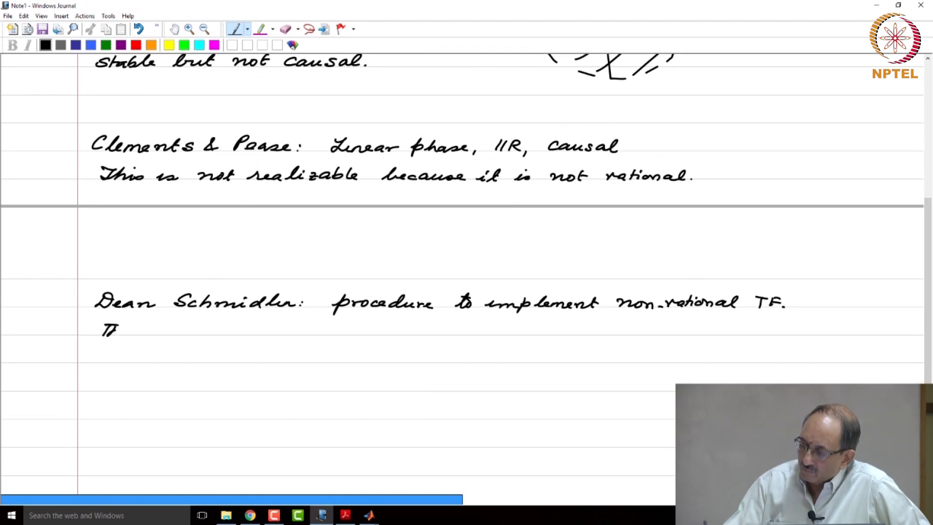
drag(101, 331, 211, 330)
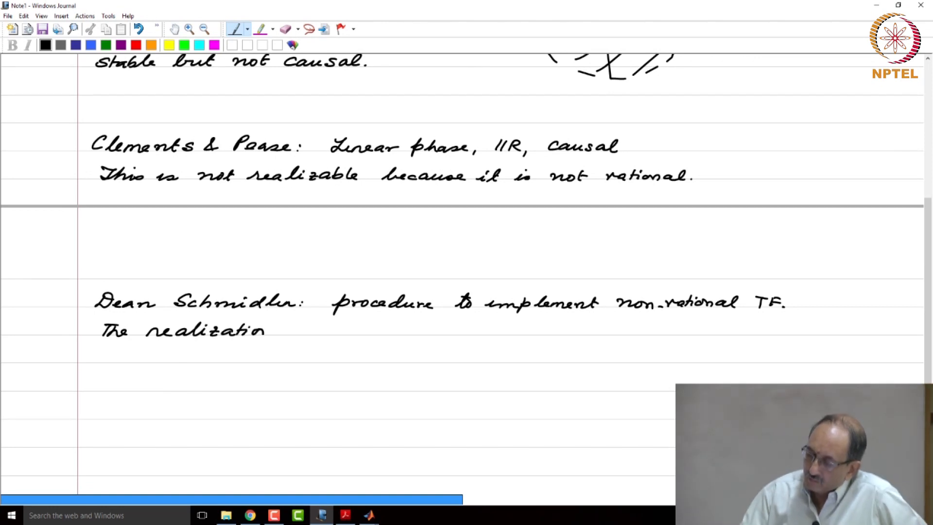
Step: Complete the line as 'The realization is not causal!'
drag(274, 330, 321, 330)
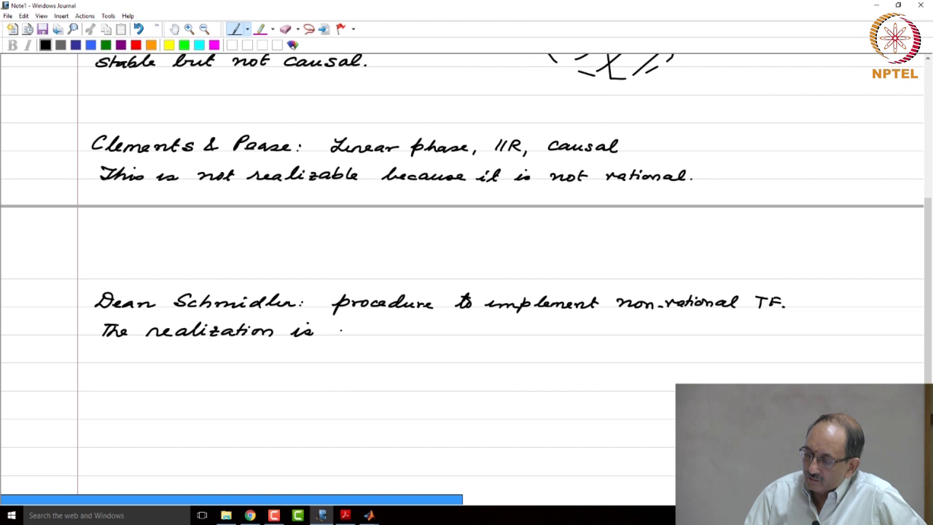
text(not causal!)
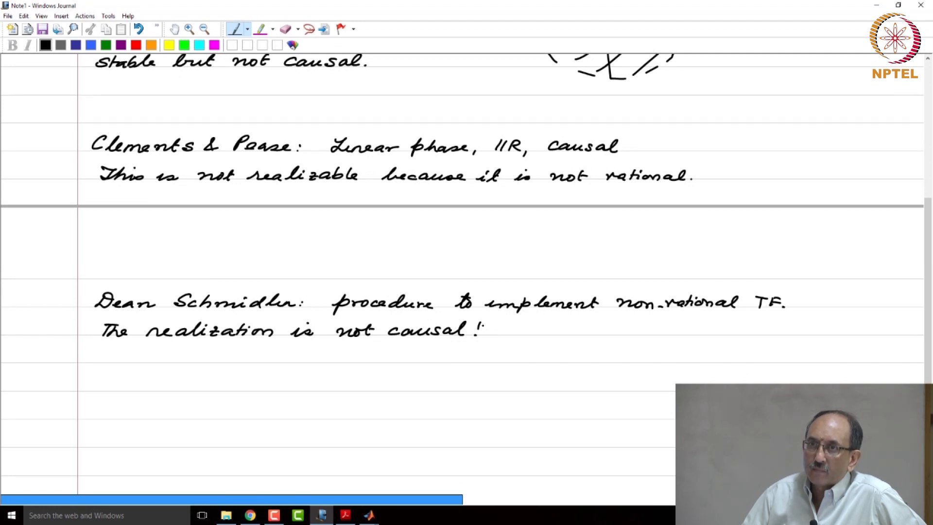
mouse_move(929, 360)
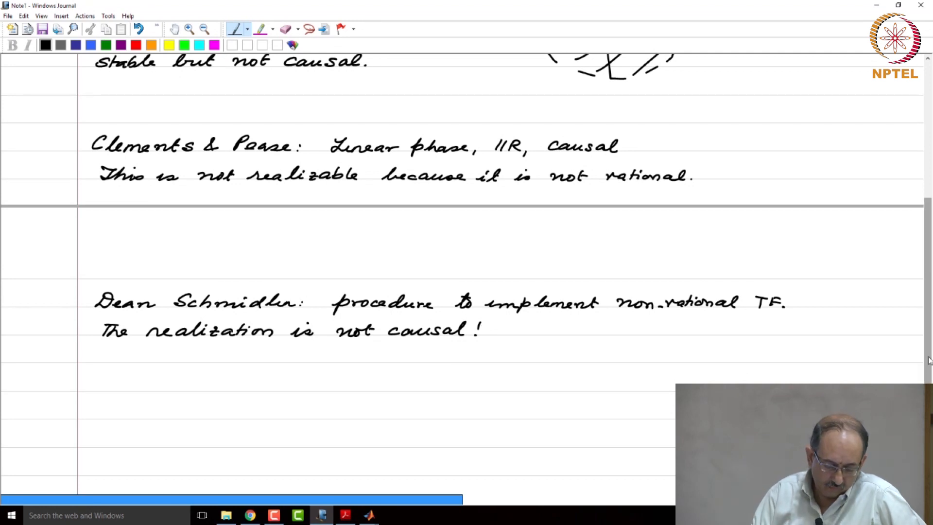
Step: Handwrite 'Causal, stable, realizable, linear phase:' in black, then 'FIR' in red
scroll(down, 3)
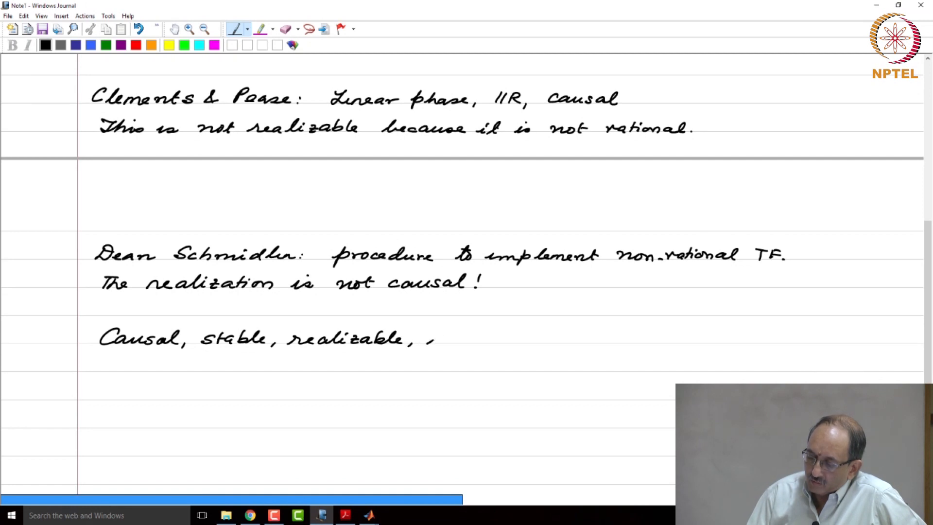
drag(429, 339, 511, 339)
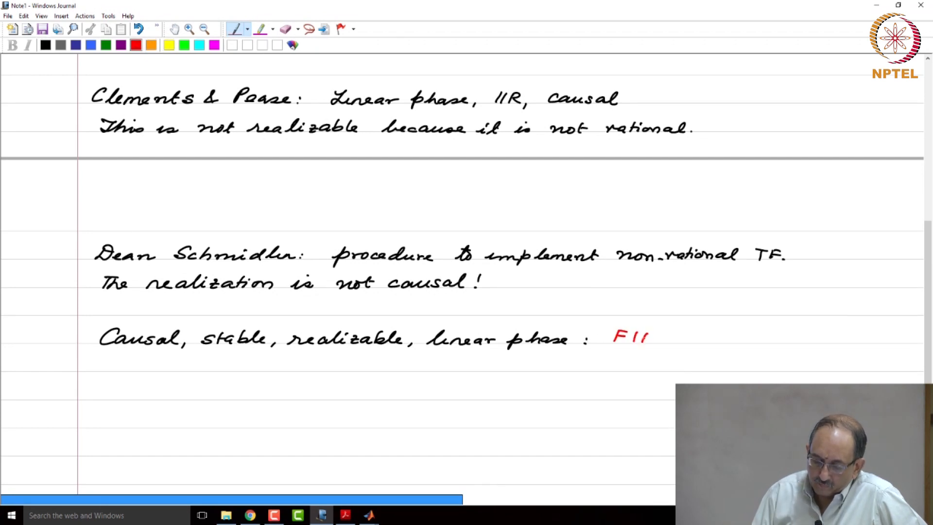
text(R)
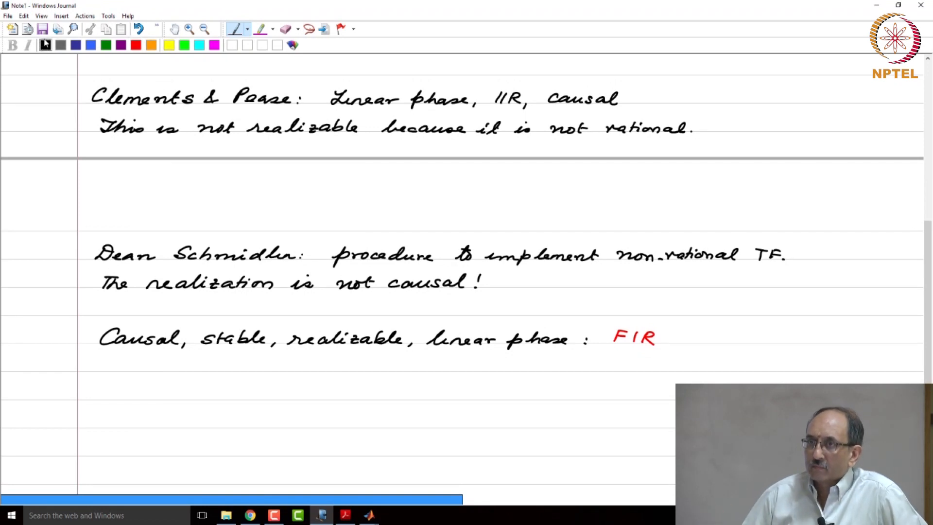
scroll(down, 3)
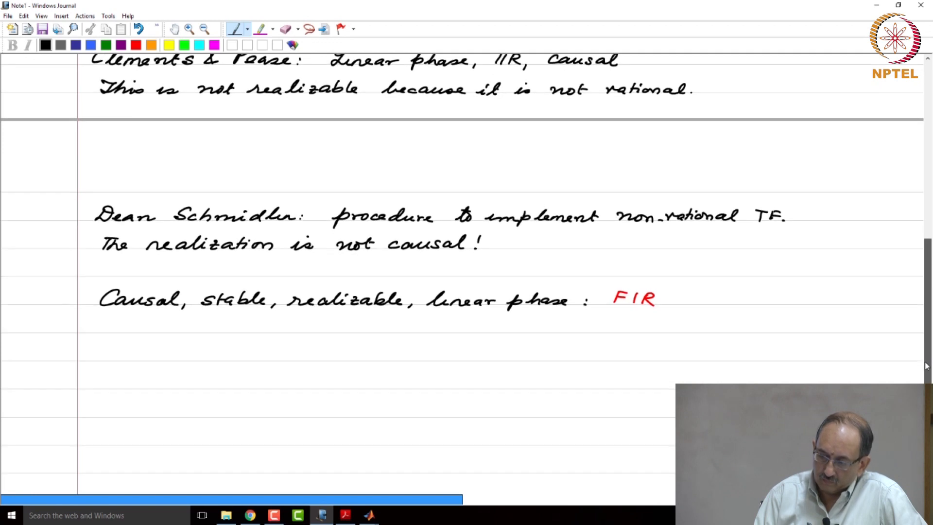